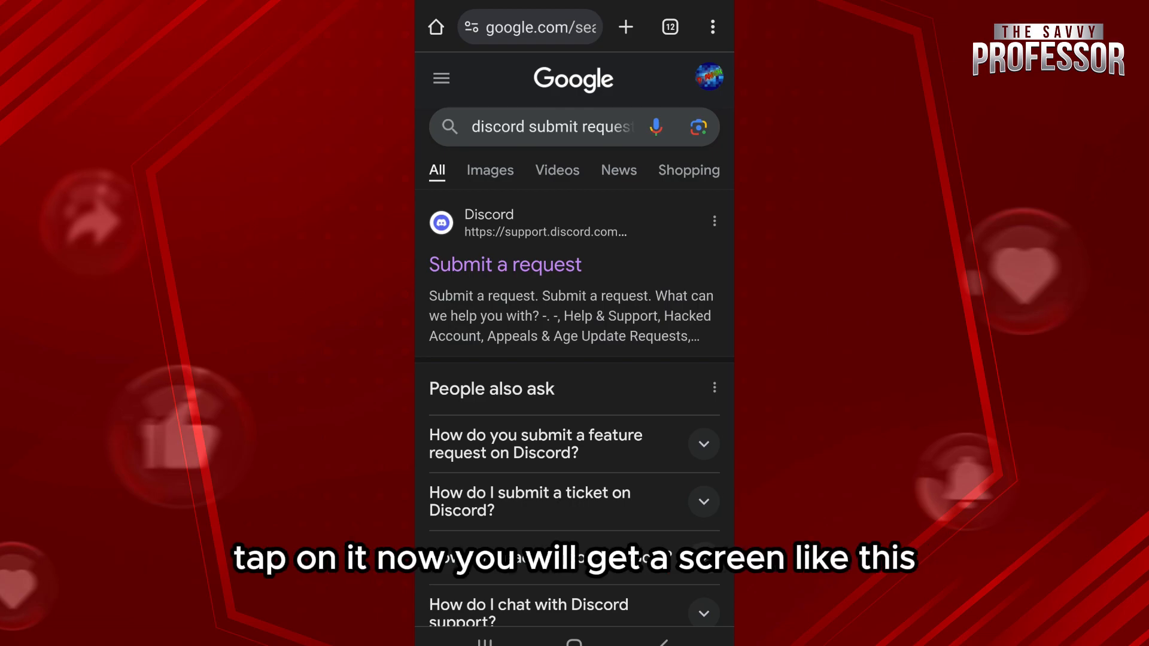
- From Google results, reach Discord's Submit a request page and choose Help & Support as the topic
click(504, 264)
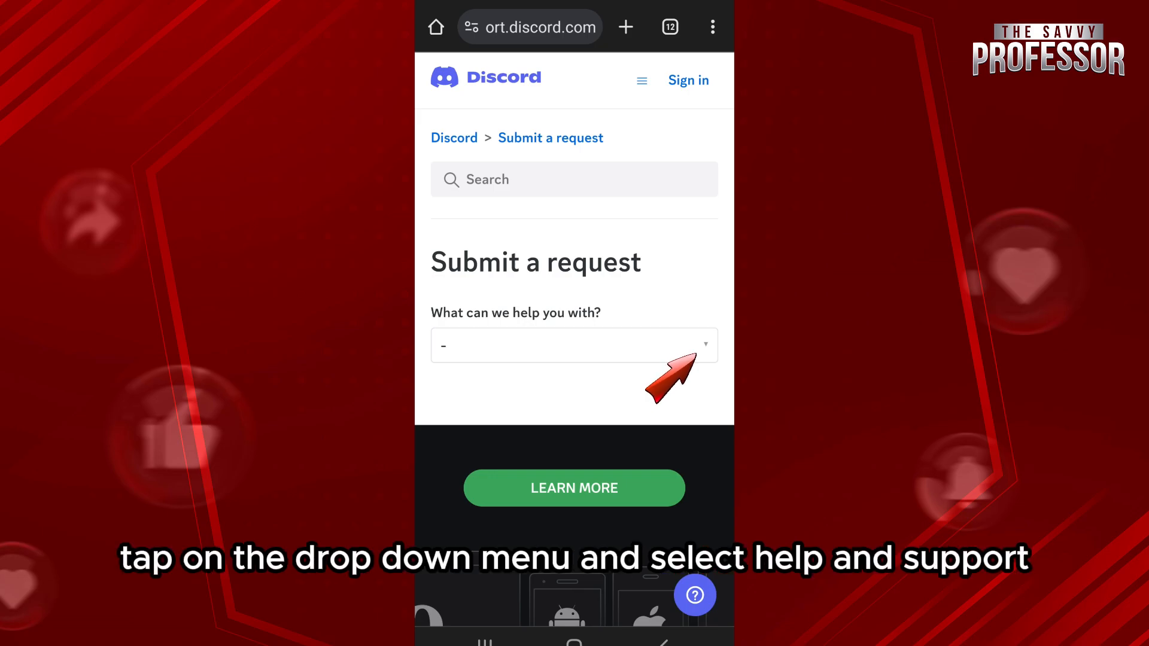
click(573, 345)
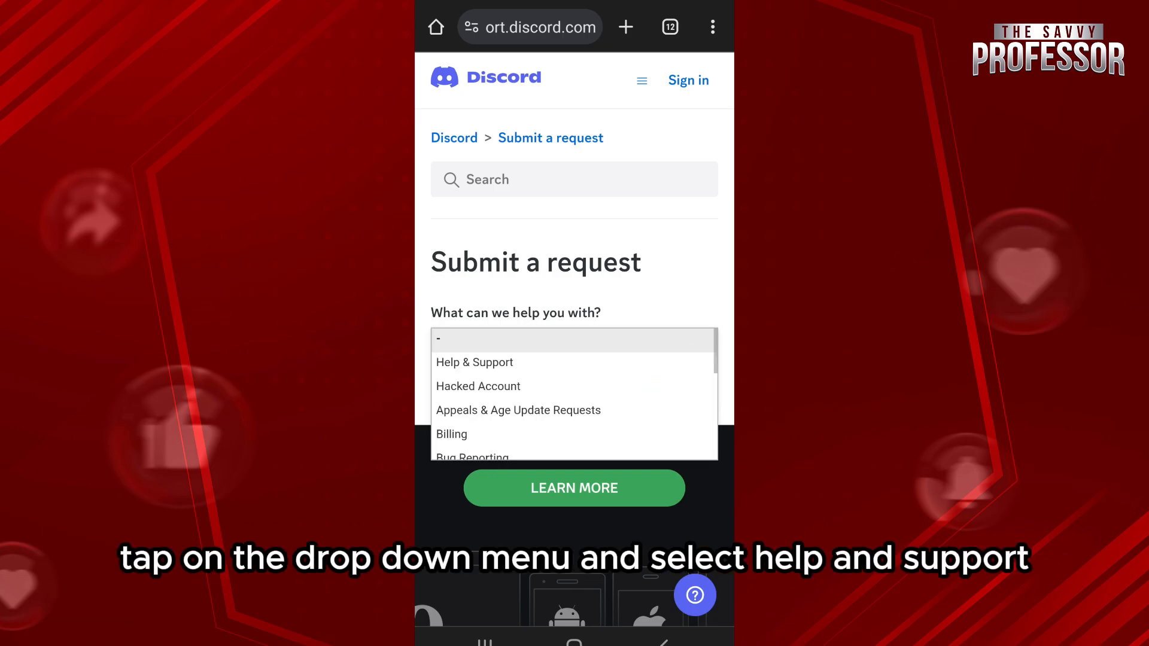
click(474, 361)
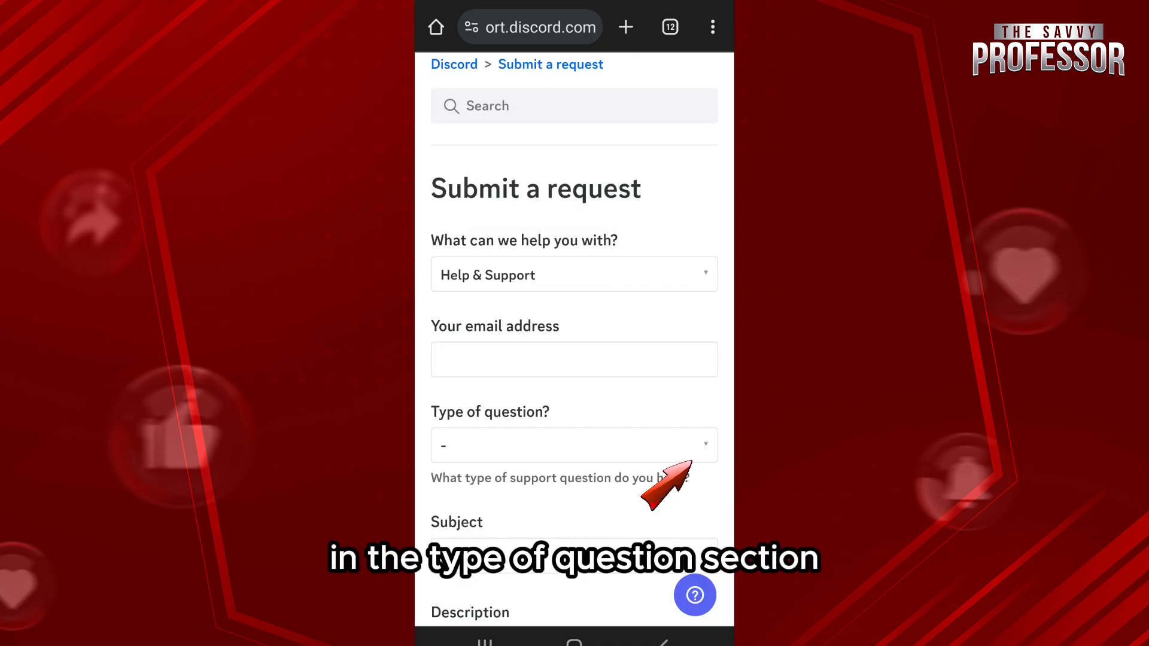
- Choose Technical Support in the 'Type of question?' field
click(574, 445)
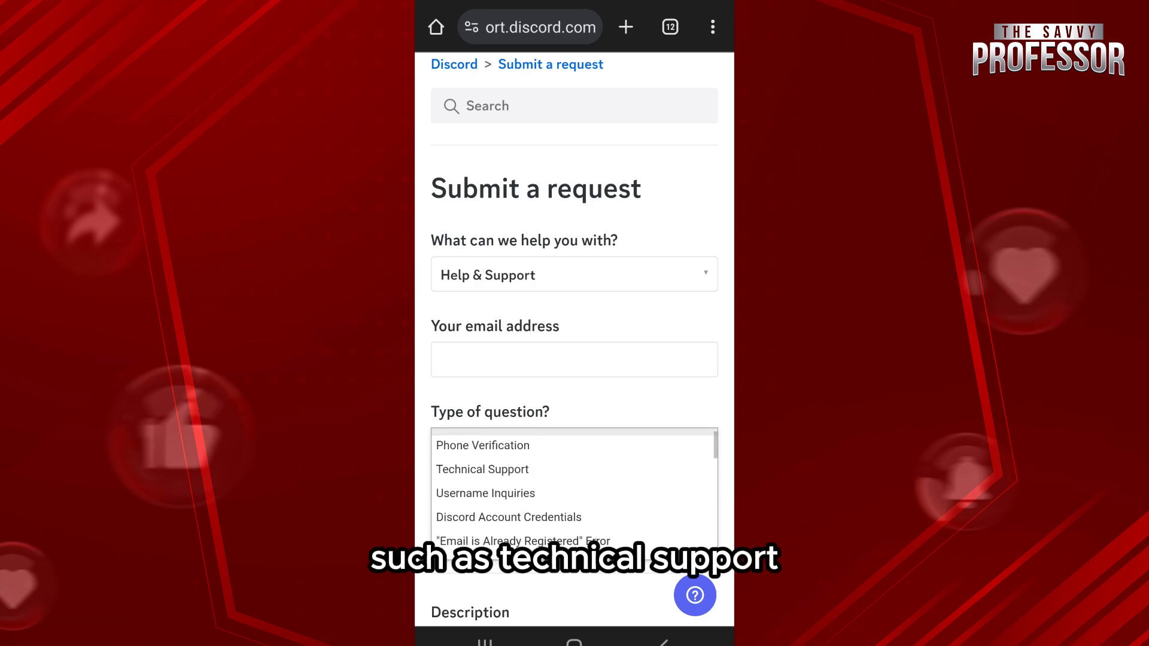
click(482, 470)
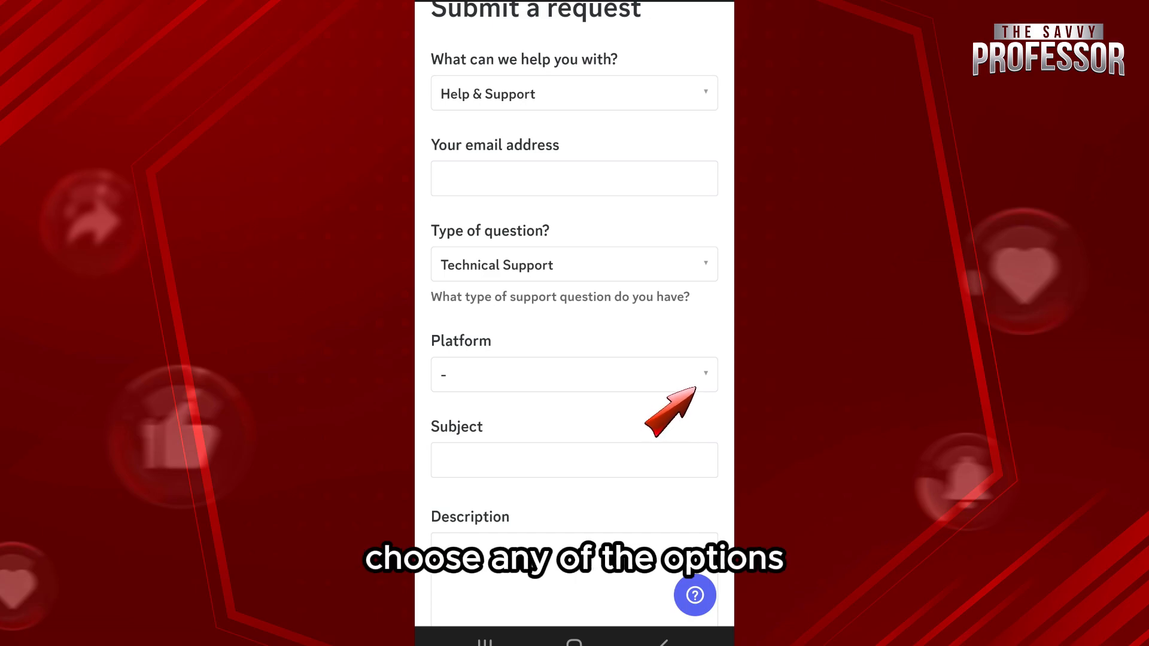
- Move down the form and activate the Subject field for typing
scroll(down, 3)
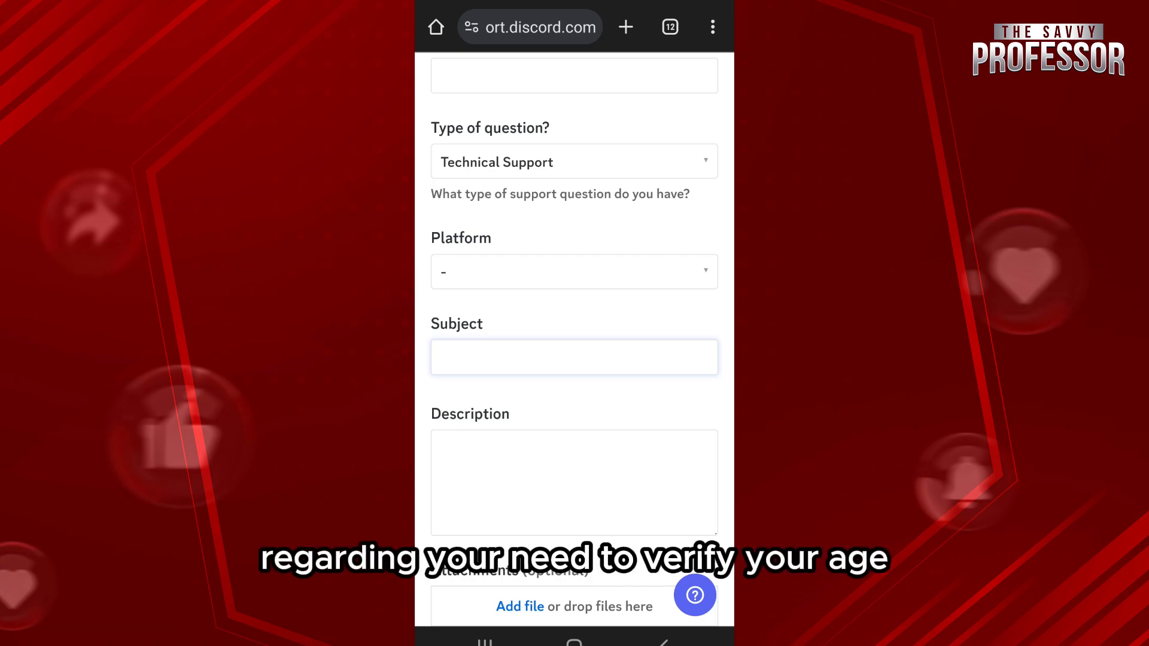
scroll(down, 3)
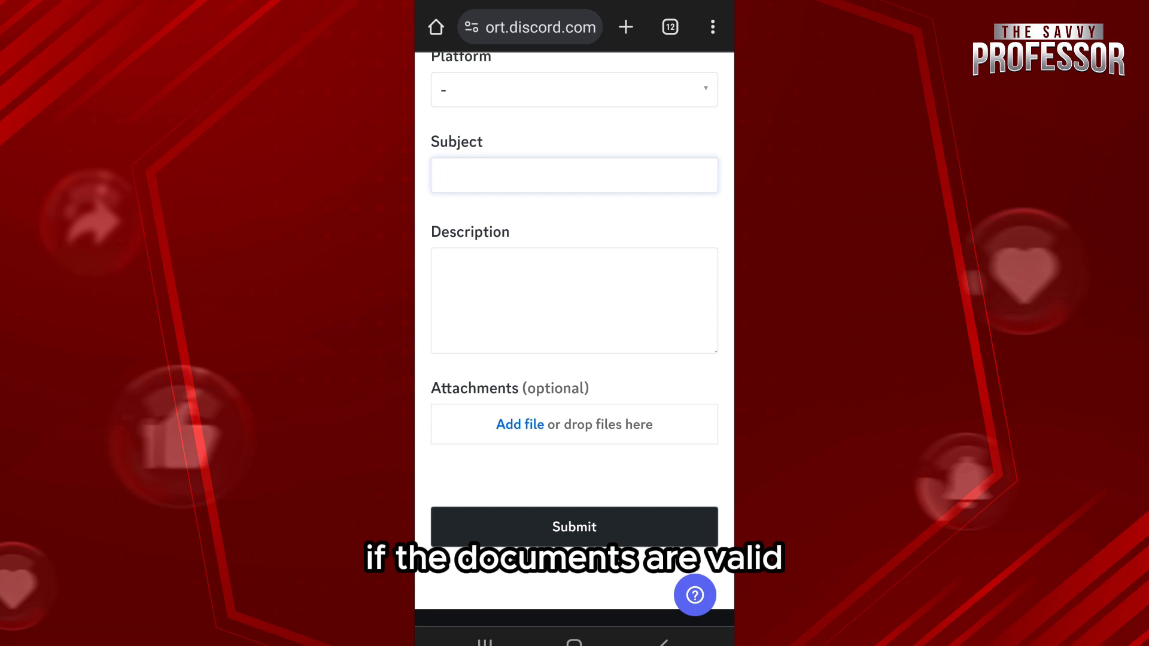
click(573, 175)
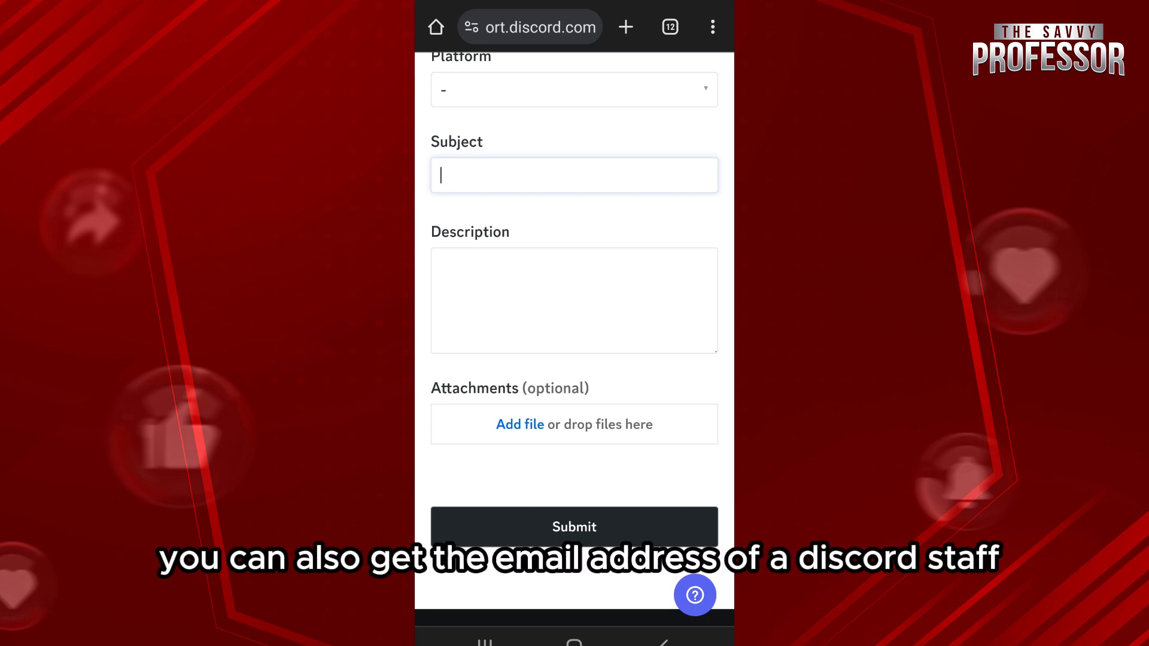